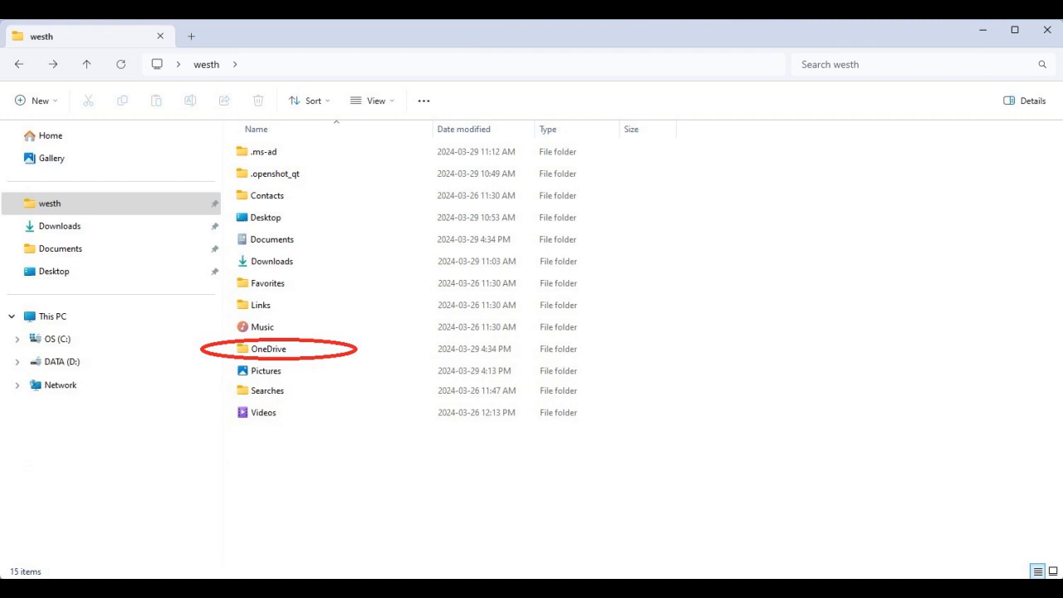
- Inspect OneDrive's Documents folder, then remove OneDrive from the user folder via its context menu
{"action": "double_click", "coordinate": [269, 349]}
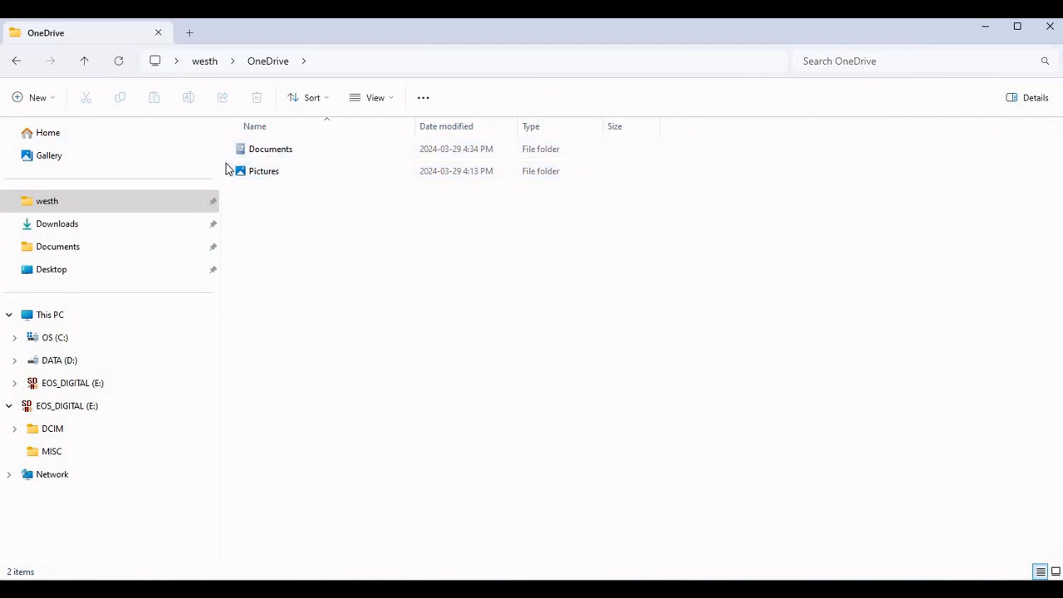
{"action": "left_click", "coordinate": [271, 150]}
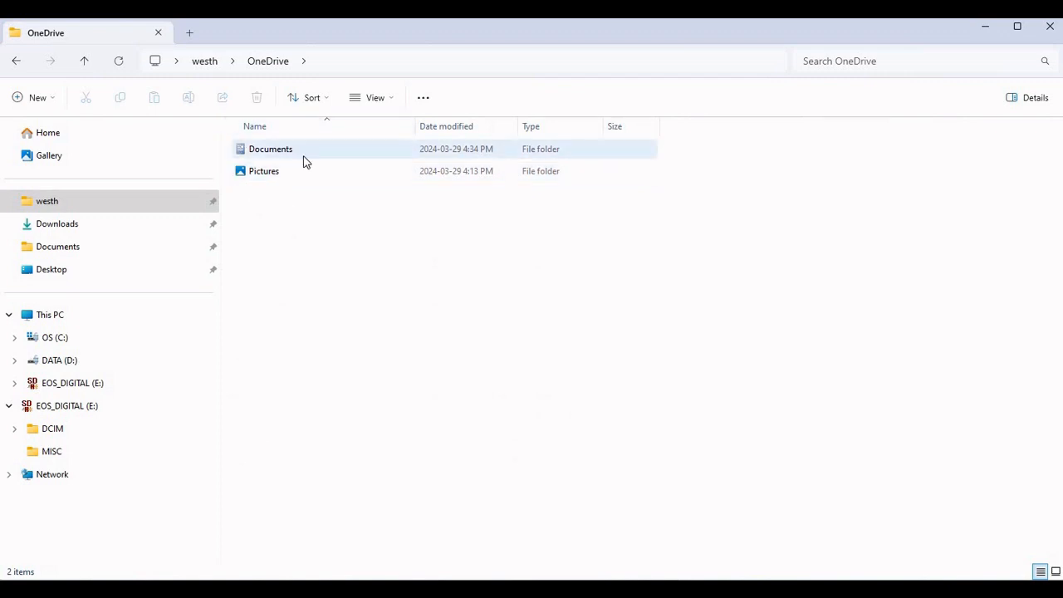
{"action": "left_click", "coordinate": [264, 169]}
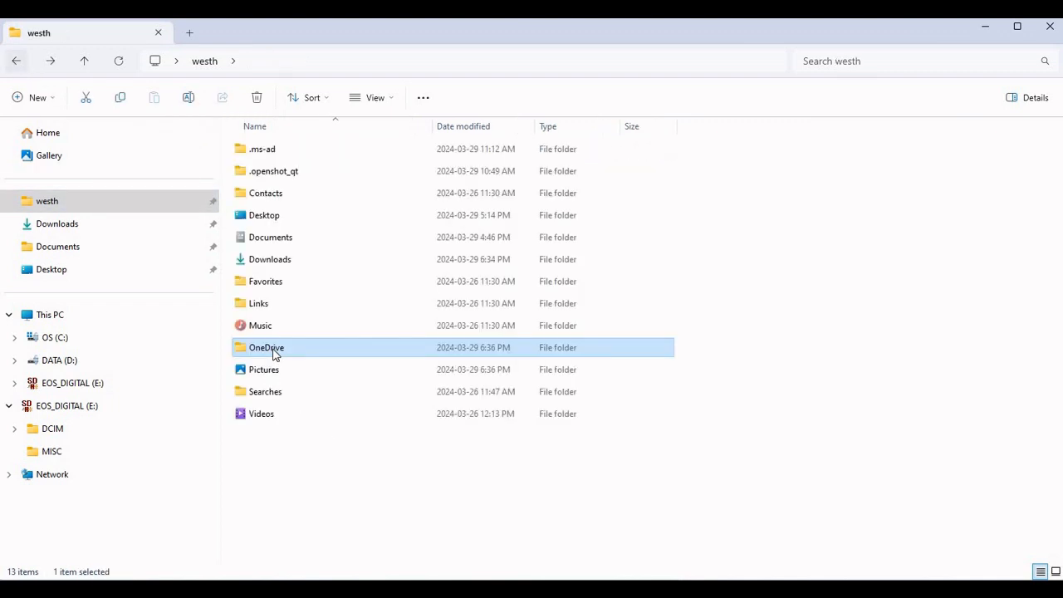
{"action": "right_click", "coordinate": [266, 347]}
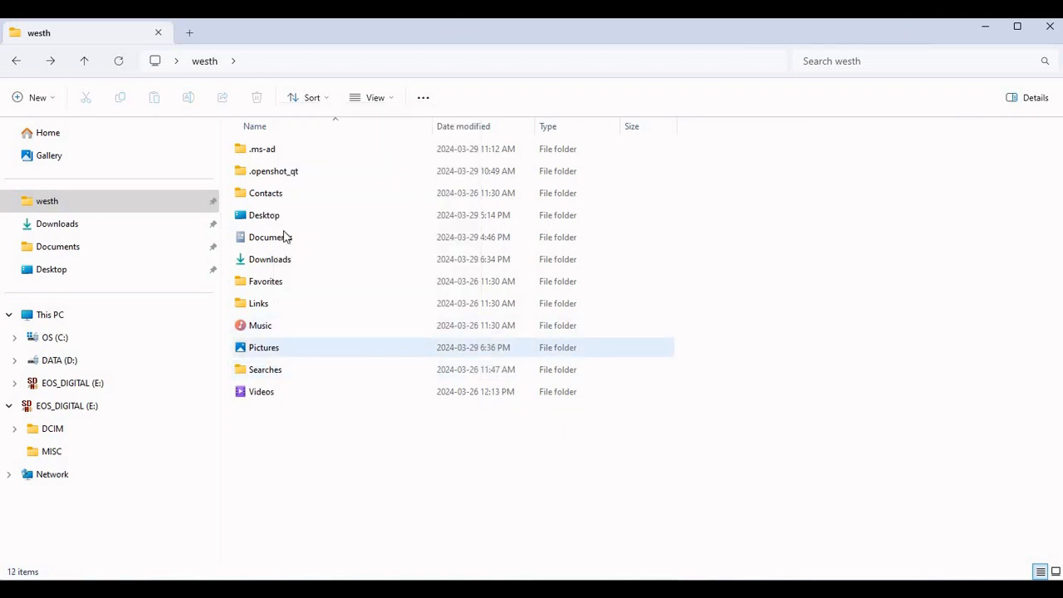
- Browse into OneDrive's Pictures folder and return to the user folder
{"action": "left_click", "coordinate": [269, 236]}
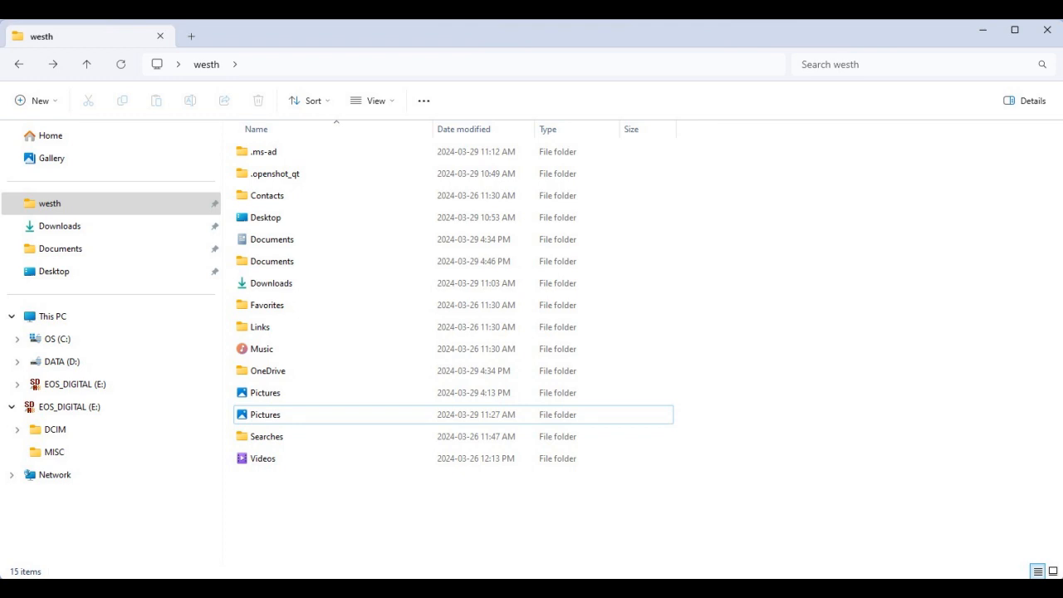
{"action": "left_click", "coordinate": [266, 369]}
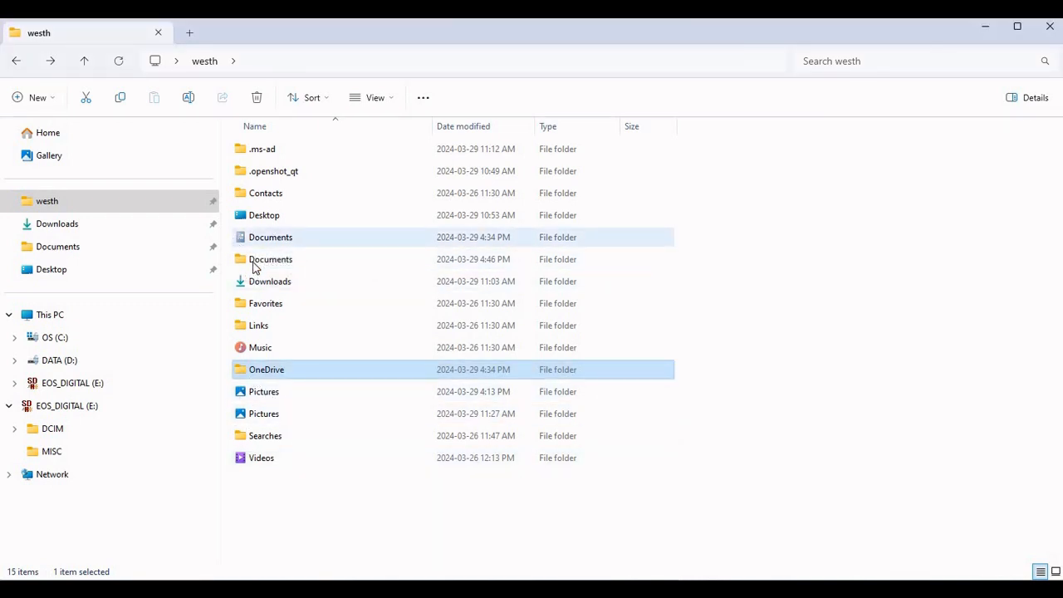
{"action": "double_click", "coordinate": [266, 369]}
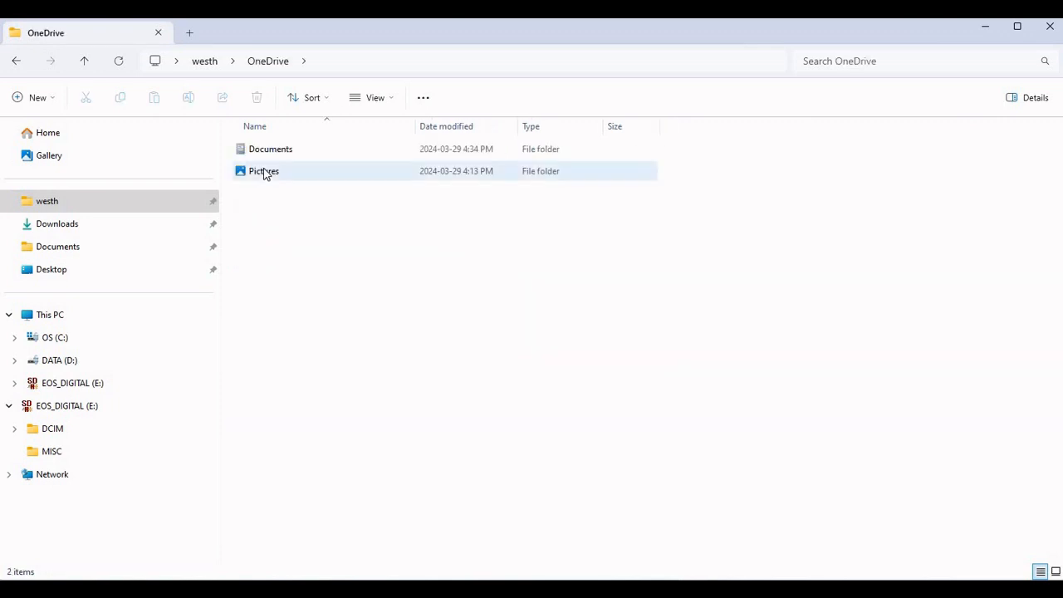
{"action": "double_click", "coordinate": [262, 169]}
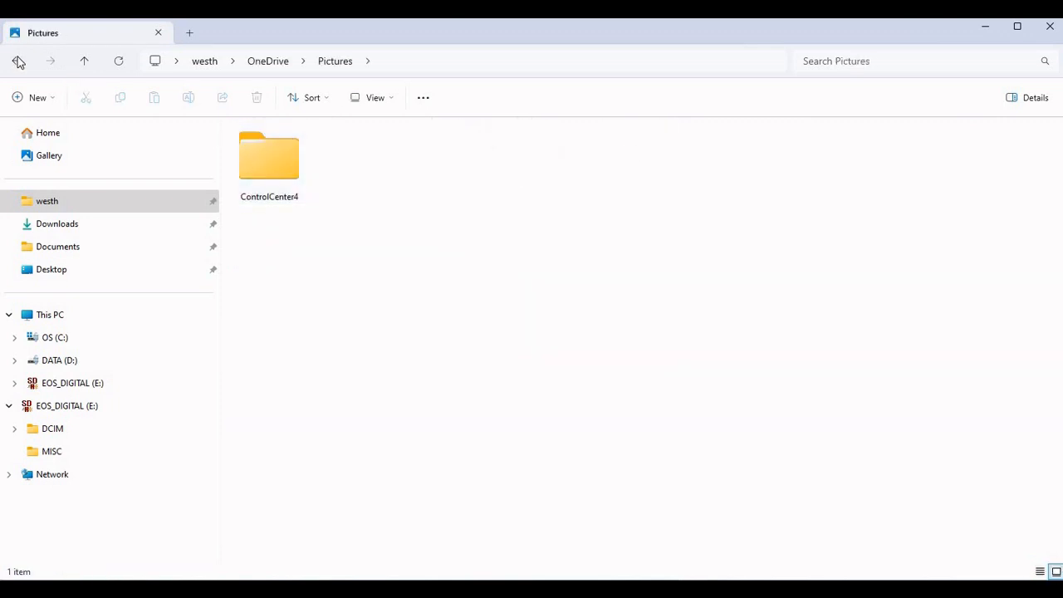
{"action": "left_click", "coordinate": [17, 60]}
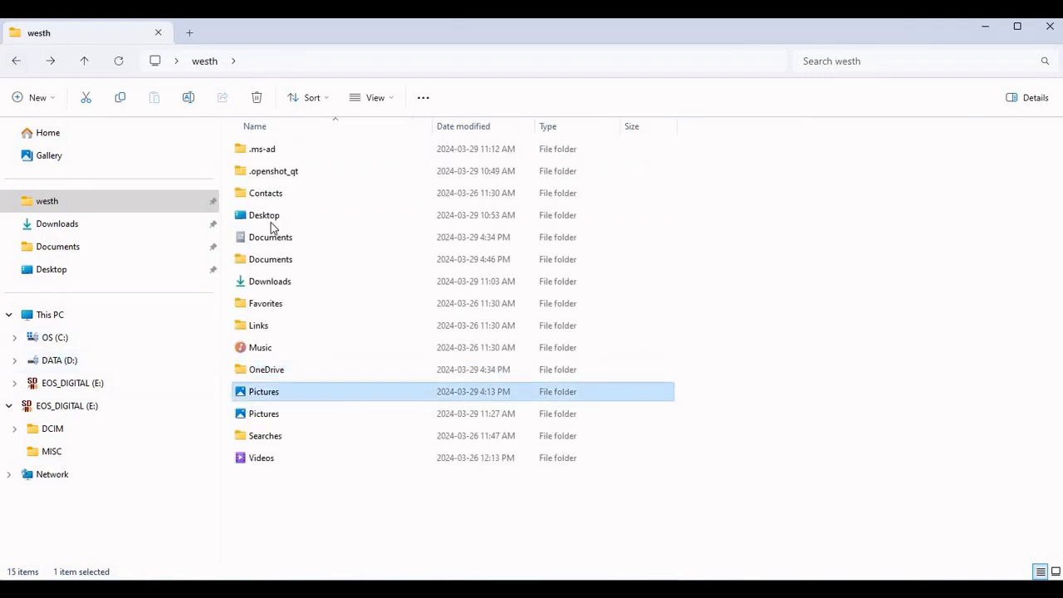
- Check both Pictures folders listed in the user folder
{"action": "double_click", "coordinate": [262, 392]}
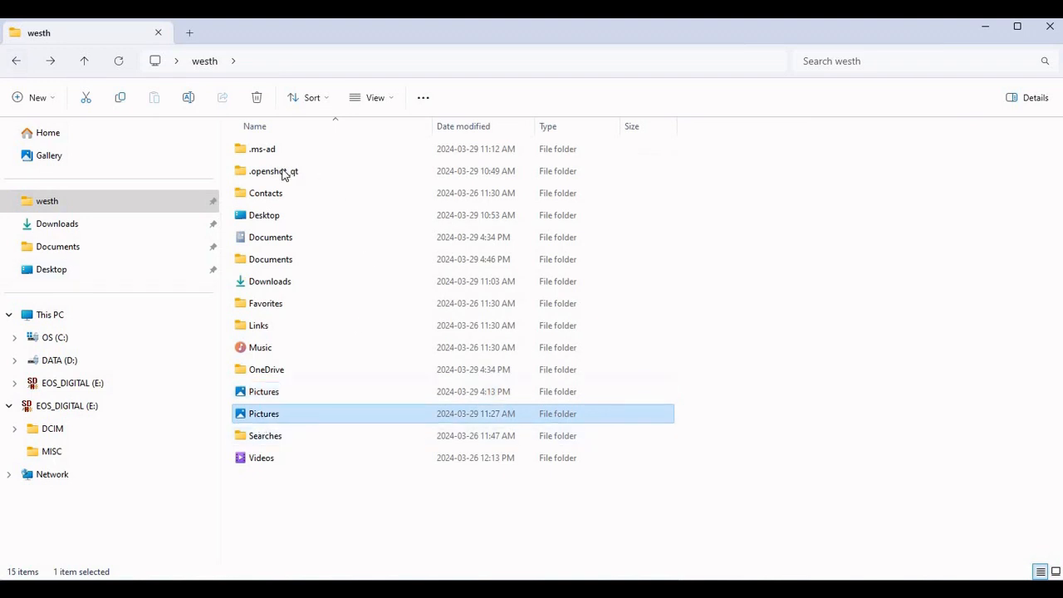
{"action": "double_click", "coordinate": [263, 414]}
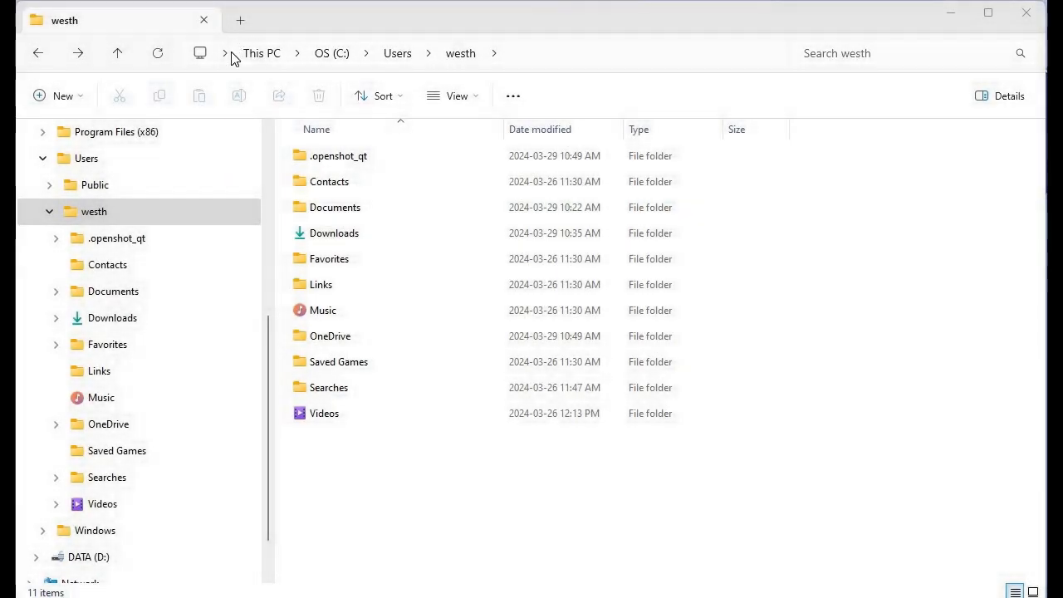
{"action": "mouse_move", "coordinate": [492, 78]}
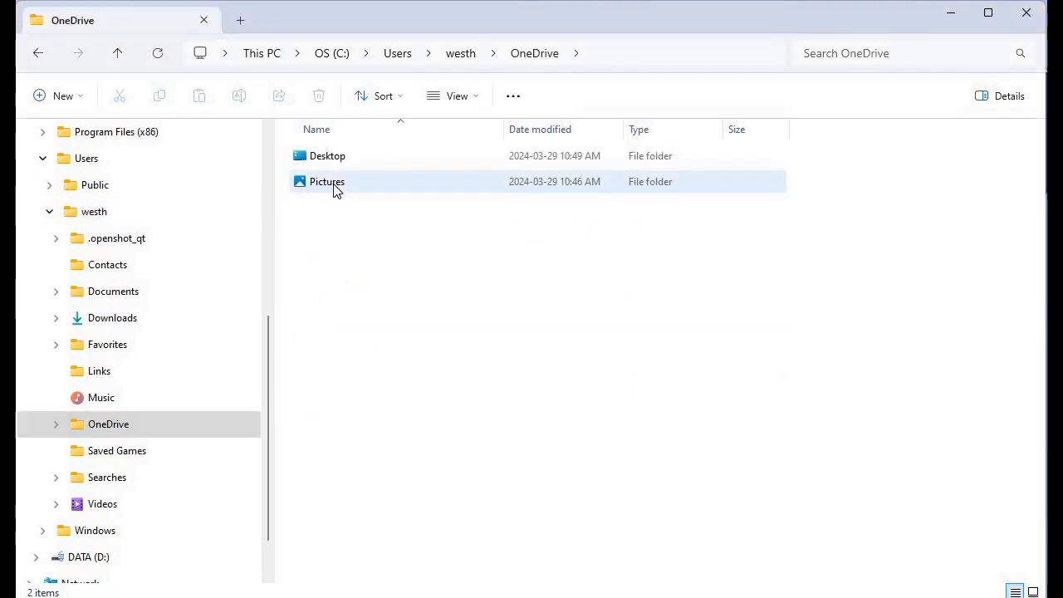
- Show the Location properties of OneDrive's Pictures folder, currently OneDrive\Pictures
{"action": "right_click", "coordinate": [325, 181]}
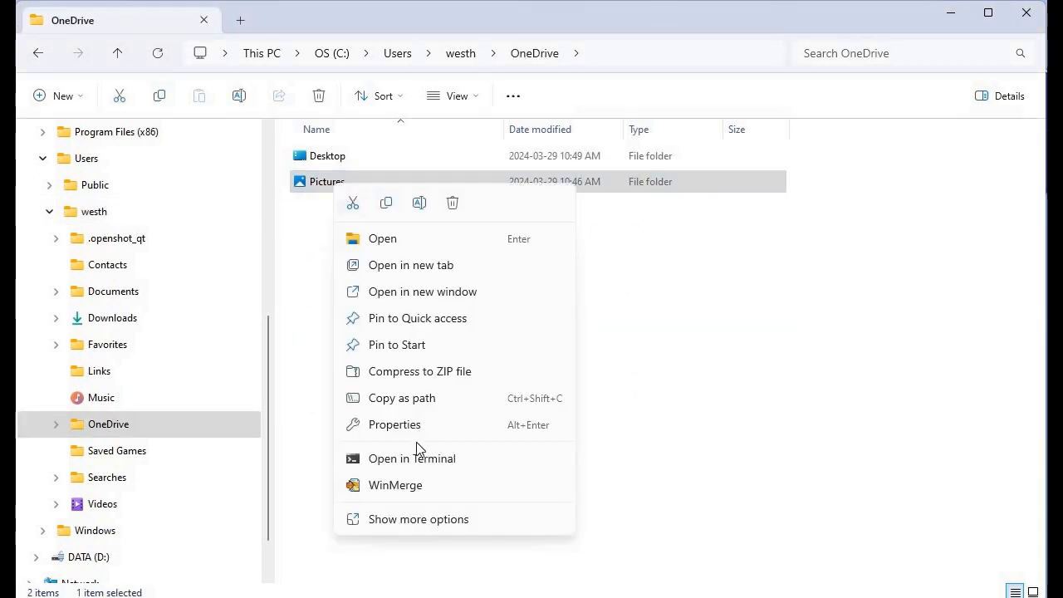
{"action": "left_click", "coordinate": [394, 426]}
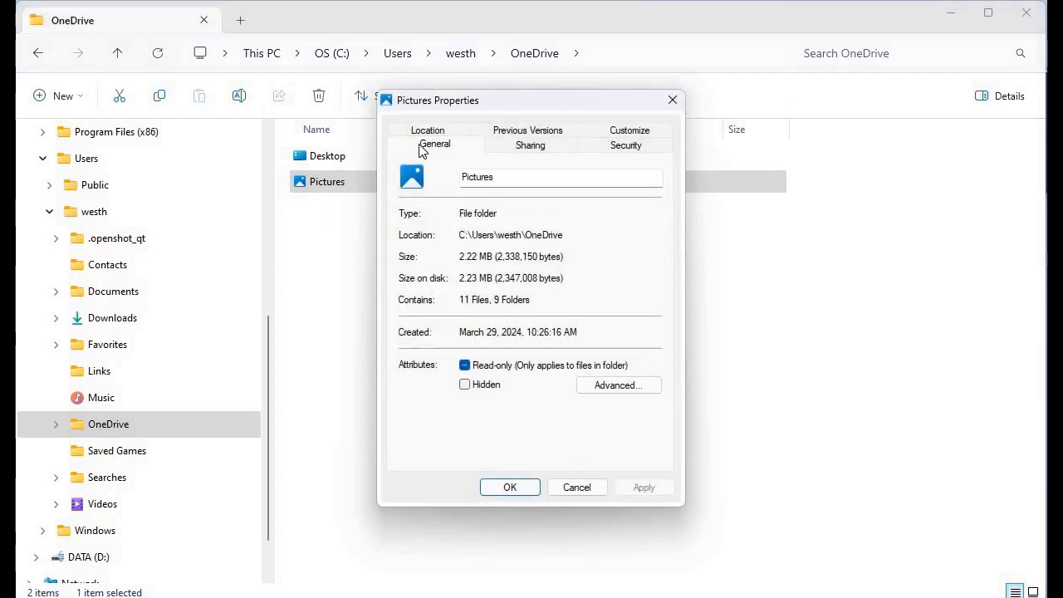
{"action": "left_click", "coordinate": [427, 133]}
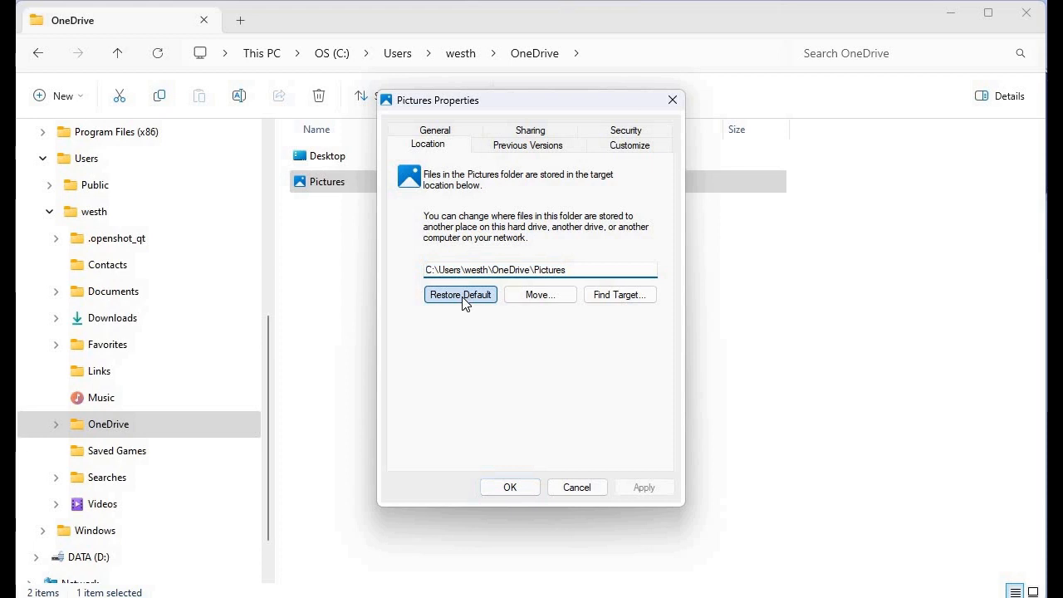
- Restore Pictures to C:\Users\westh\Pictures, confirming folder creation and file move; access is denied
{"action": "left_click", "coordinate": [460, 294]}
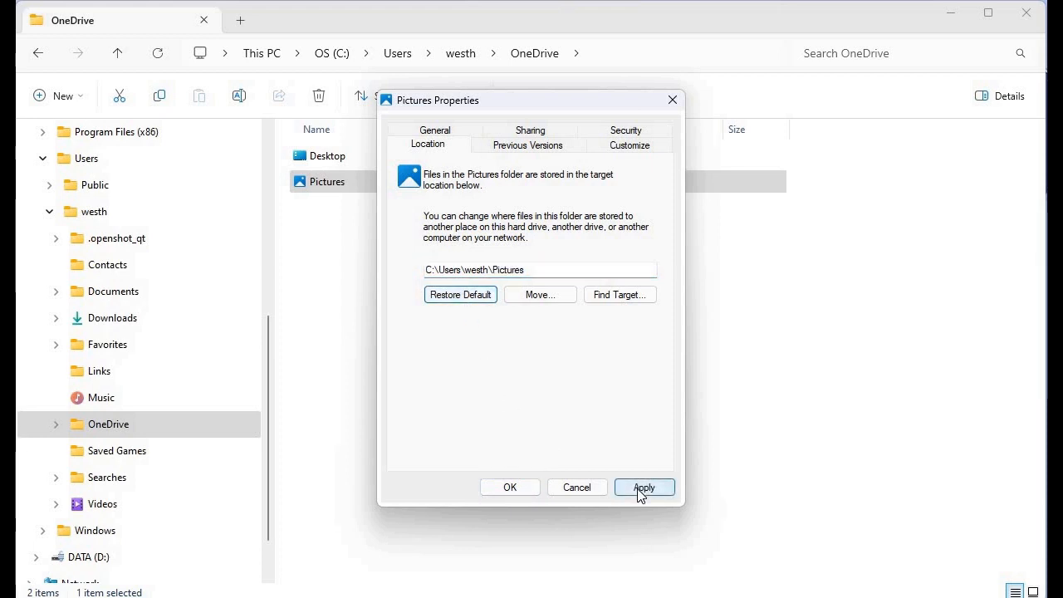
{"action": "left_click", "coordinate": [645, 487]}
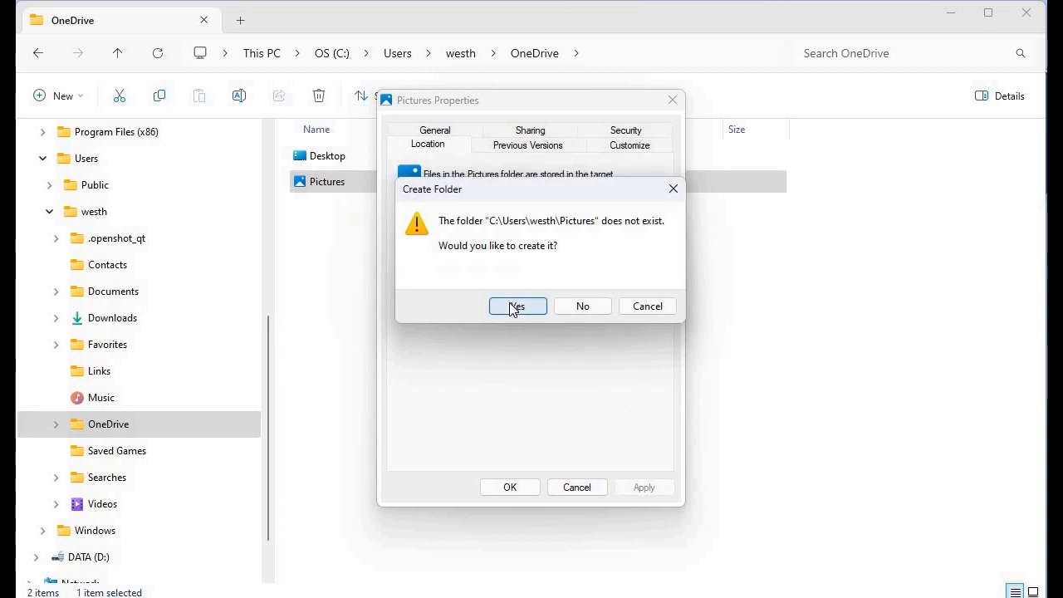
{"action": "left_click", "coordinate": [519, 305]}
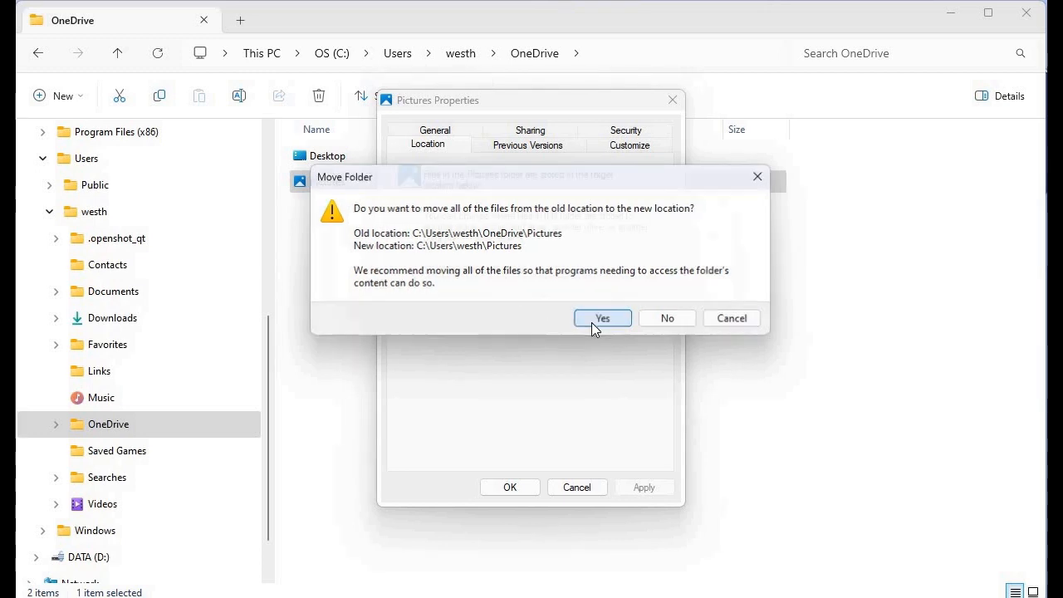
{"action": "left_click", "coordinate": [602, 319]}
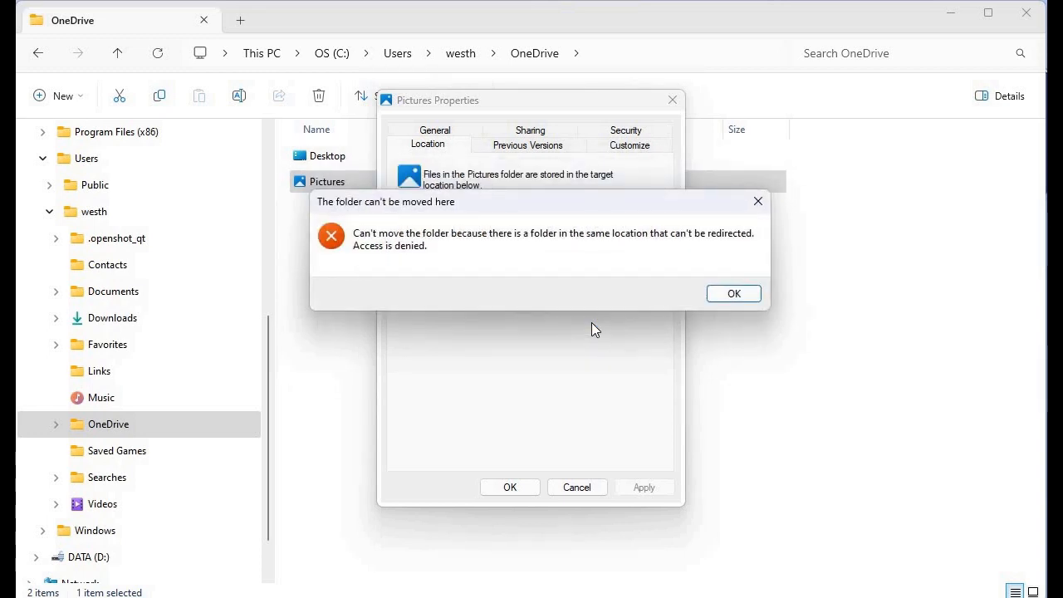
{"action": "mouse_move", "coordinate": [573, 273]}
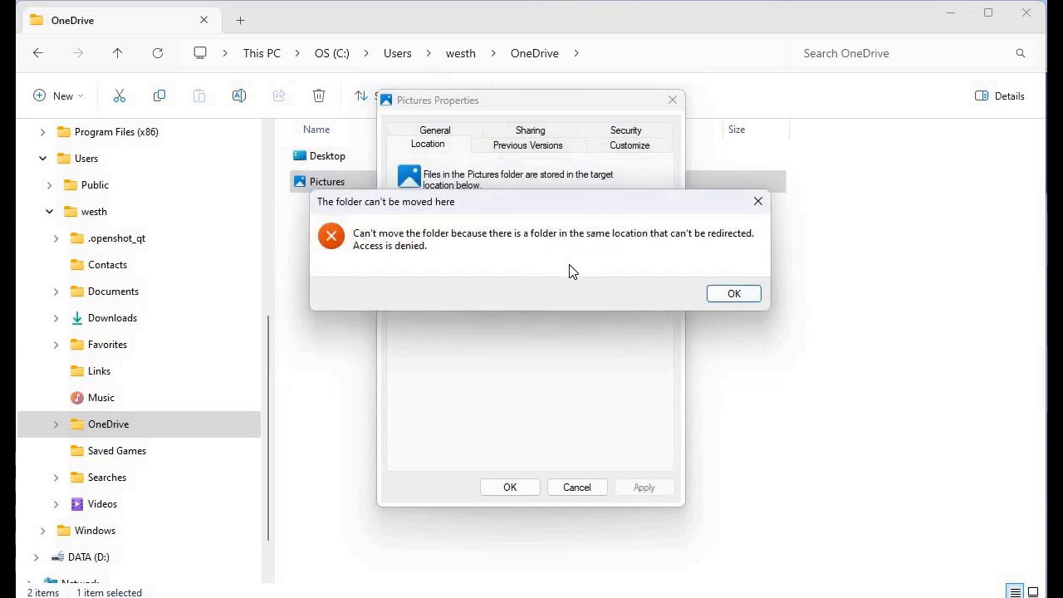
{"action": "mouse_move", "coordinate": [735, 296]}
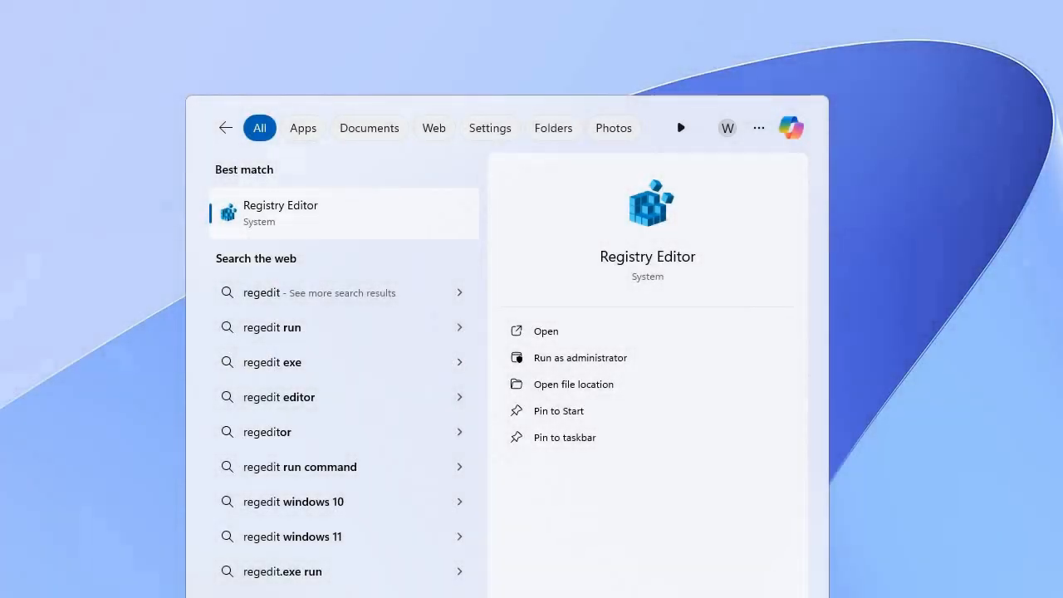
- Launch Registry Editor and export a backup named 'my back' to the Desktop
{"action": "left_click", "coordinate": [545, 330]}
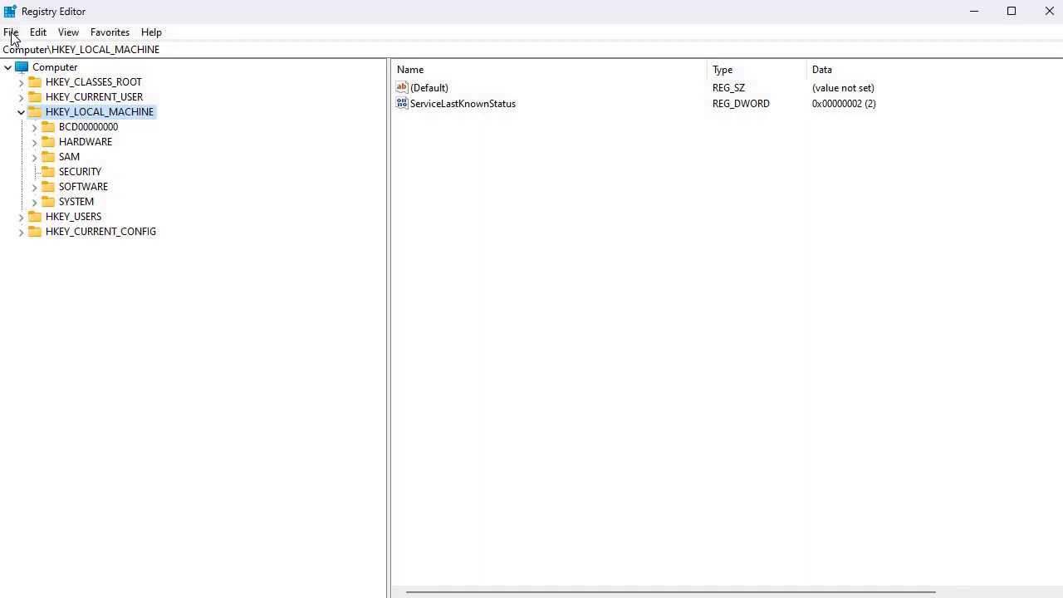
{"action": "left_click", "coordinate": [10, 31]}
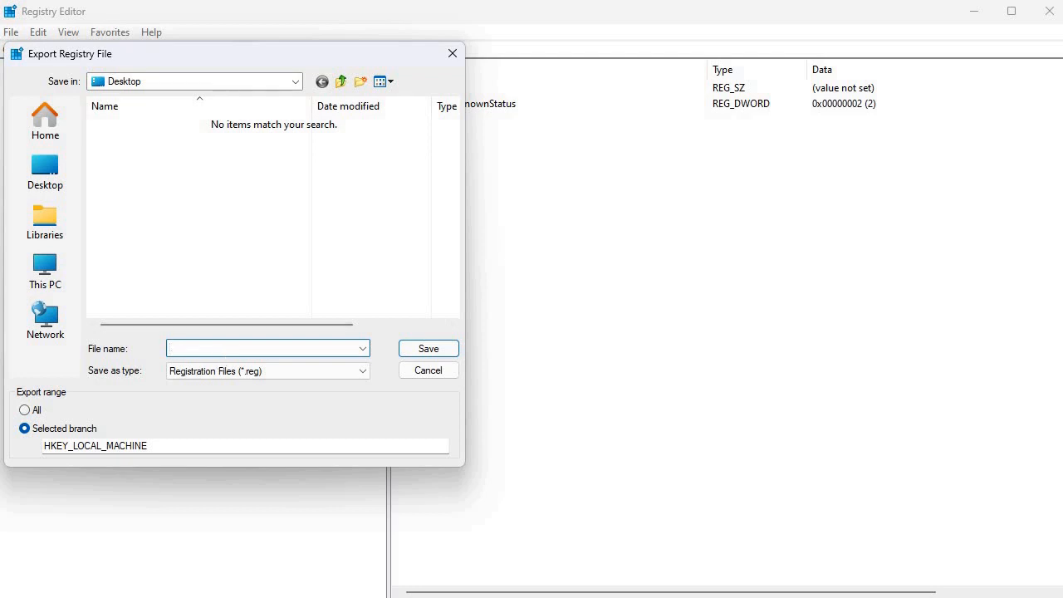
{"action": "type", "text": "my back"}
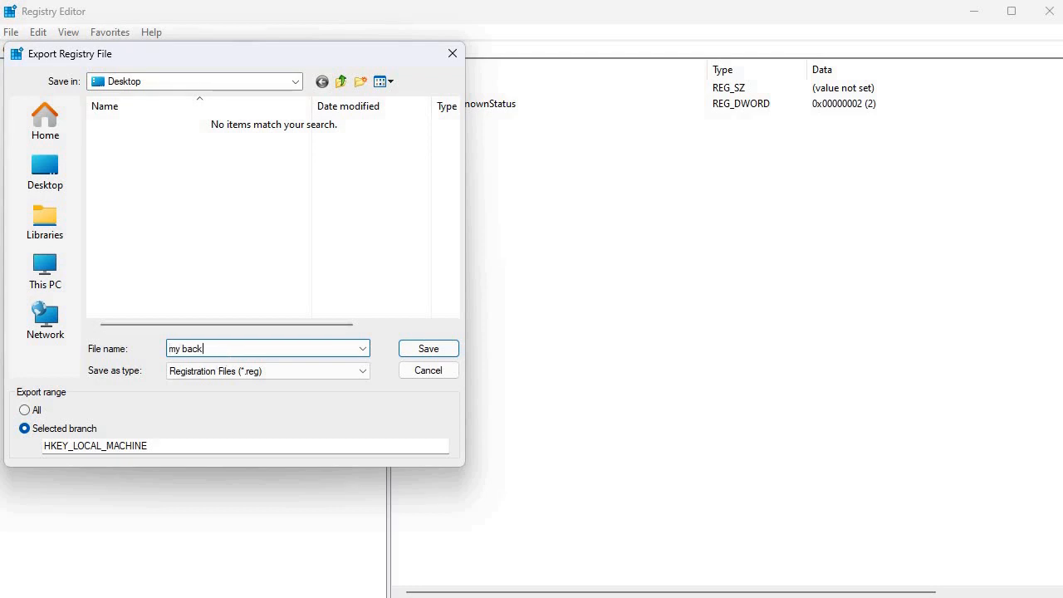
{"action": "left_click", "coordinate": [429, 349]}
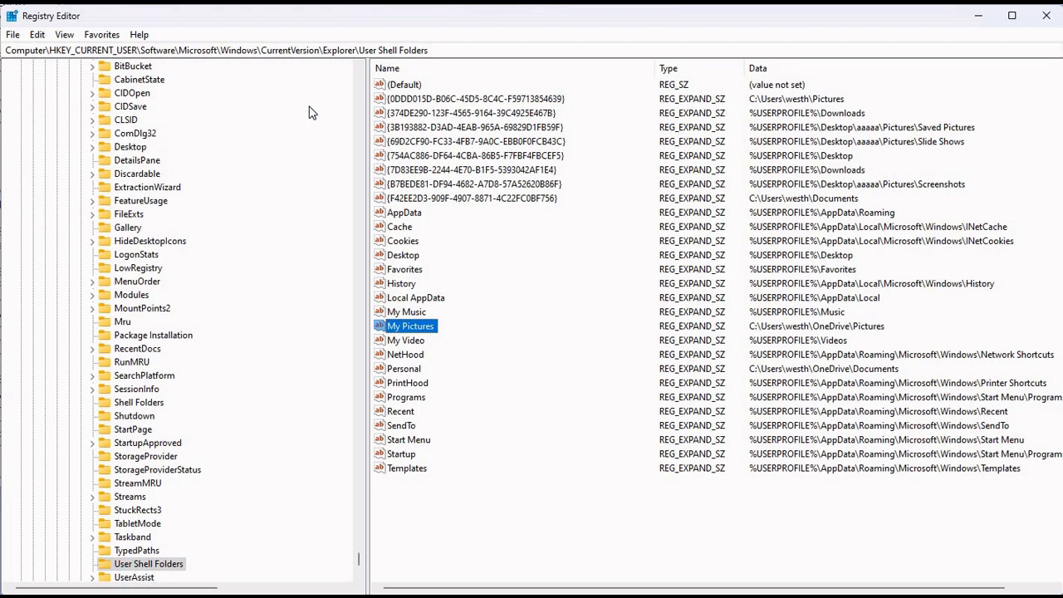
{"action": "mouse_move", "coordinate": [175, 558]}
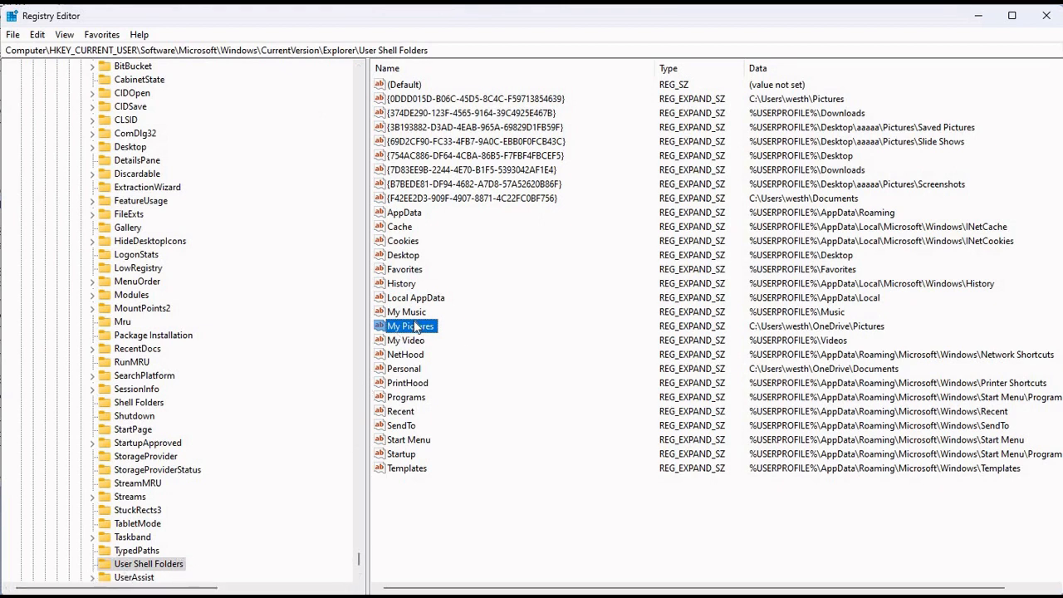
- Edit My Pictures and Personal values to drop OneDrive from their paths, then move to Shell Folders
{"action": "double_click", "coordinate": [411, 326]}
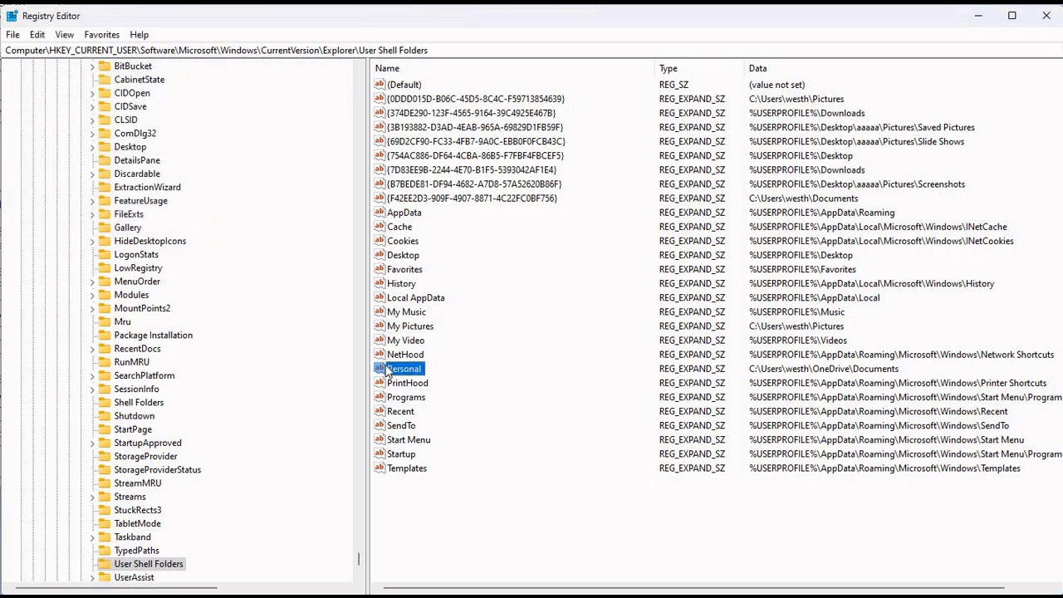
{"action": "double_click", "coordinate": [403, 369]}
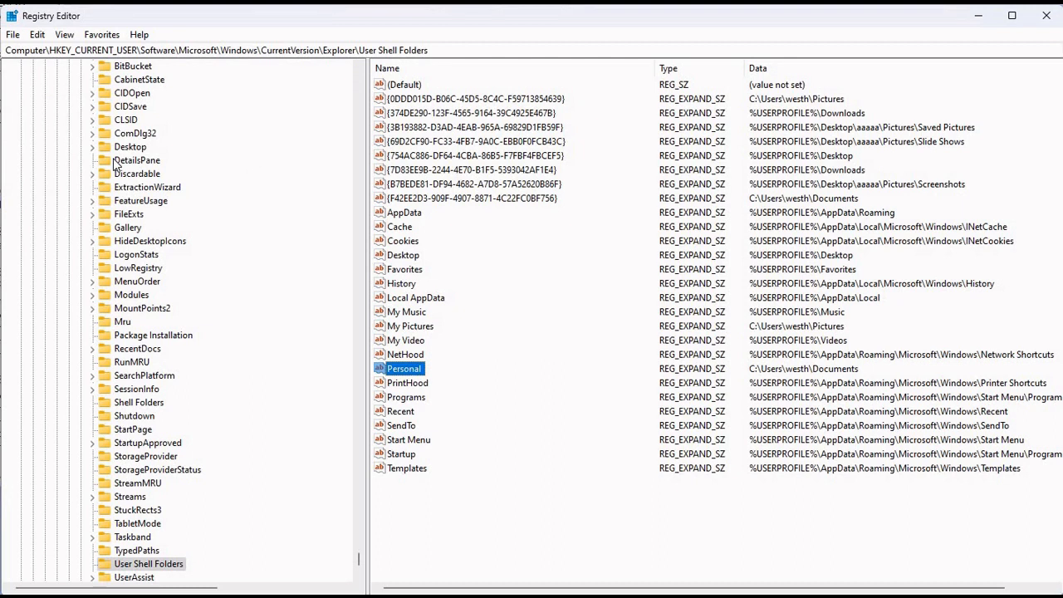
{"action": "left_click", "coordinate": [150, 573]}
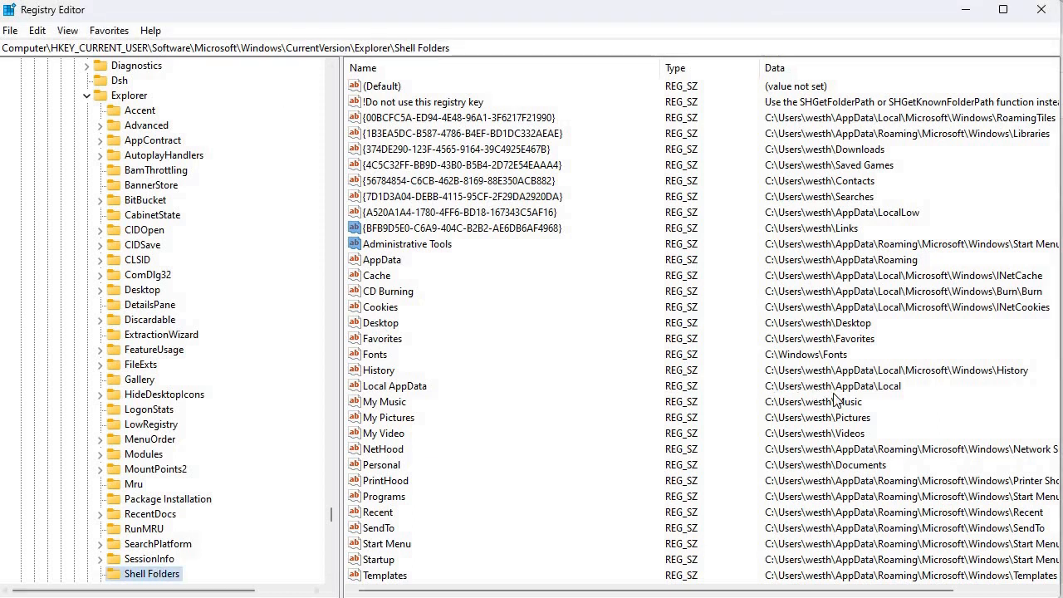
{"action": "mouse_move", "coordinate": [820, 436]}
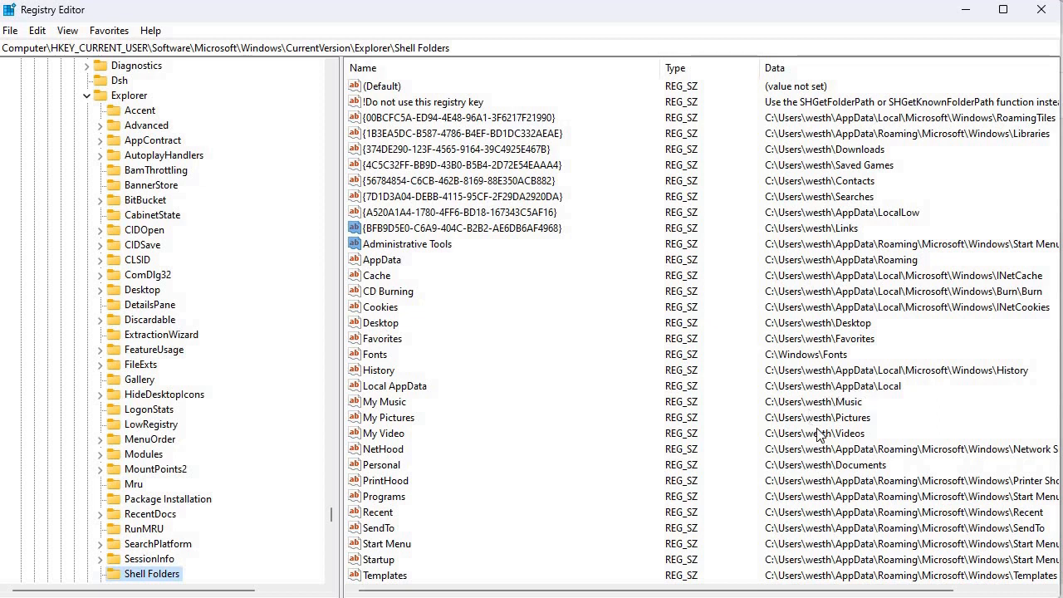
{"action": "mouse_move", "coordinate": [837, 409]}
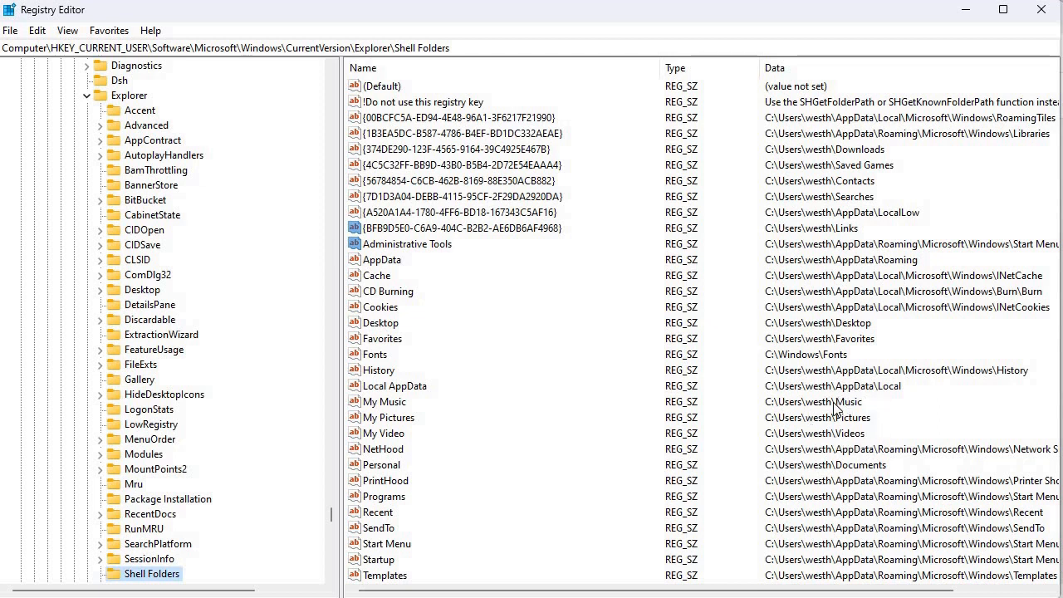